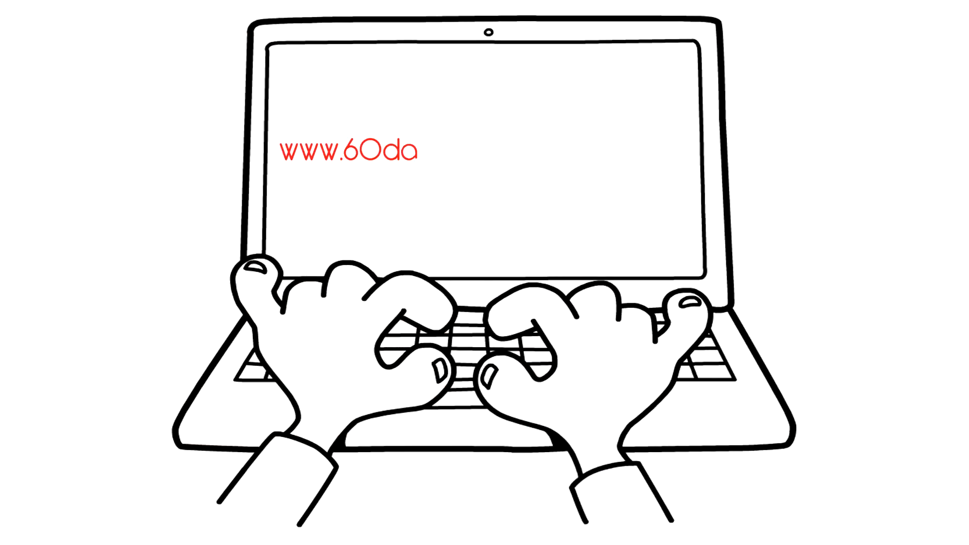
pyautogui.write('ysuccessformula.')
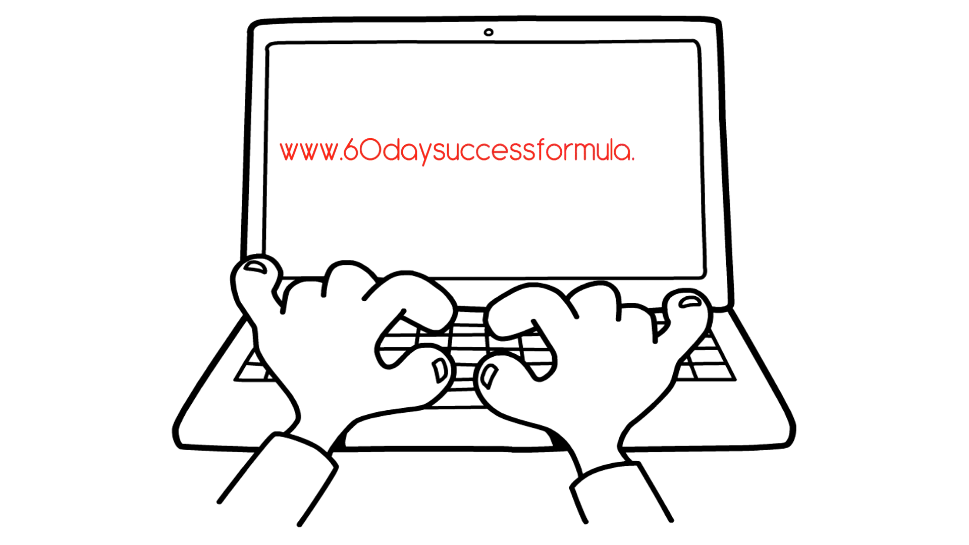